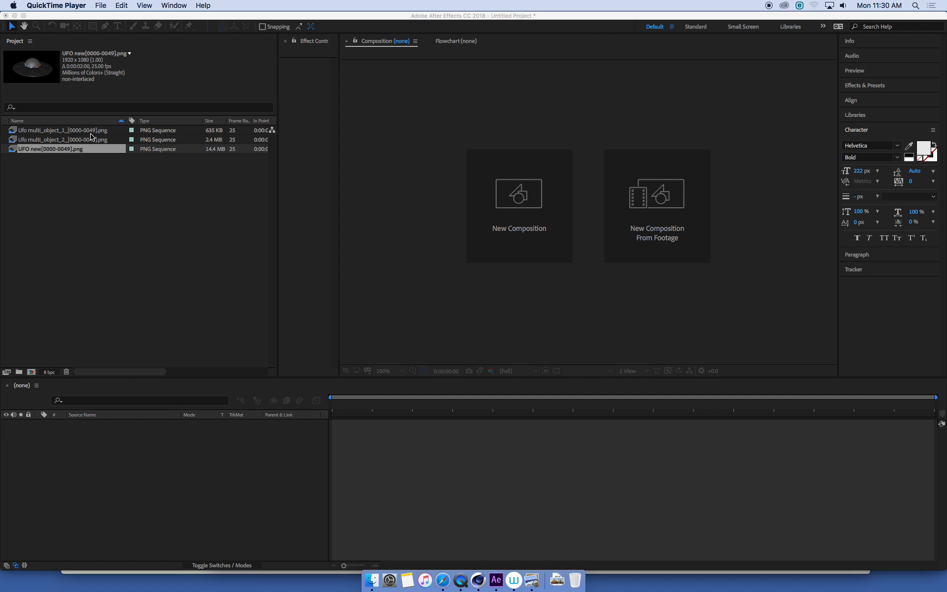
mouse_move(52, 129)
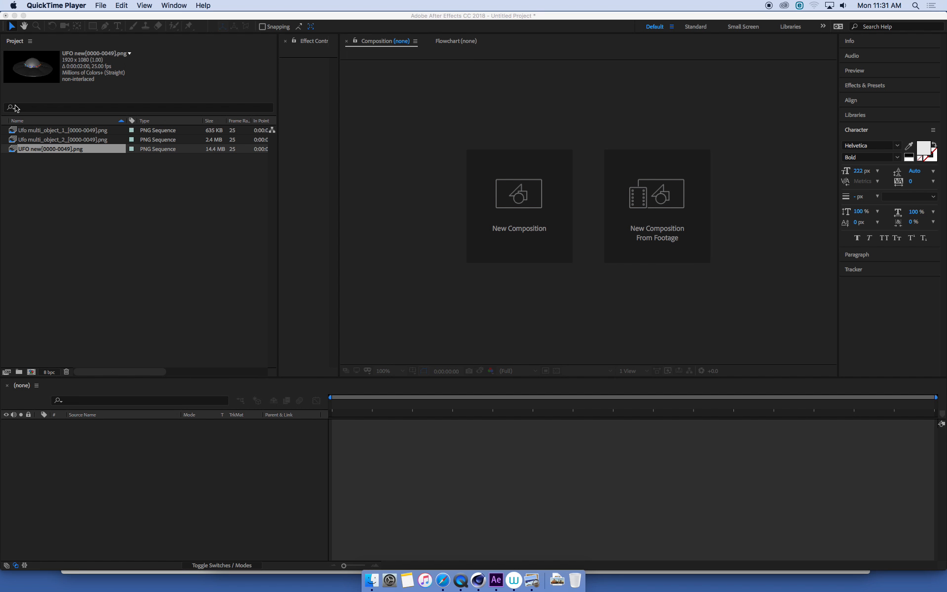
- Bring up the footage options for the 'UFO new[0000-0049].png' sequence in the Project panel
click(62, 140)
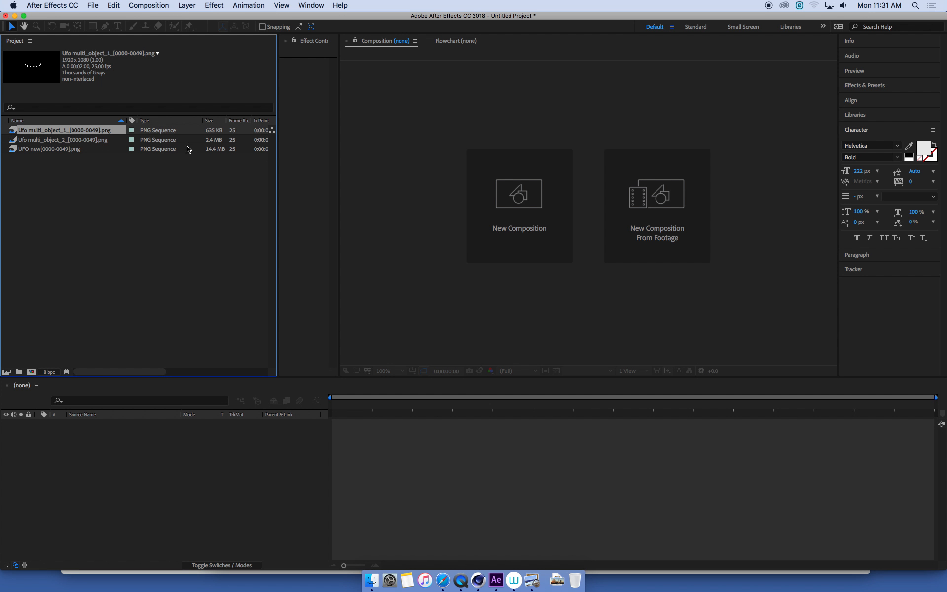
mouse_move(138, 218)
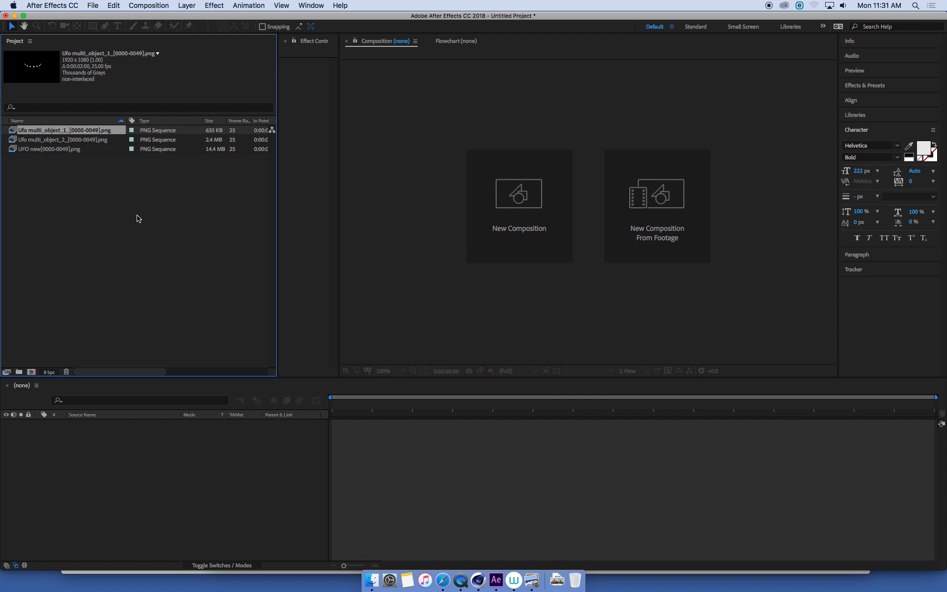
mouse_move(121, 164)
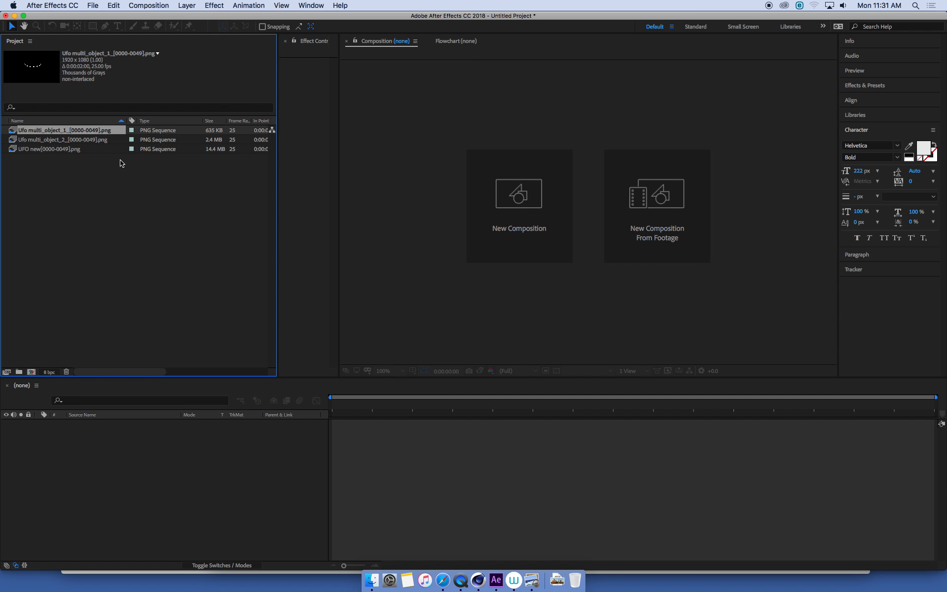
right_click(48, 149)
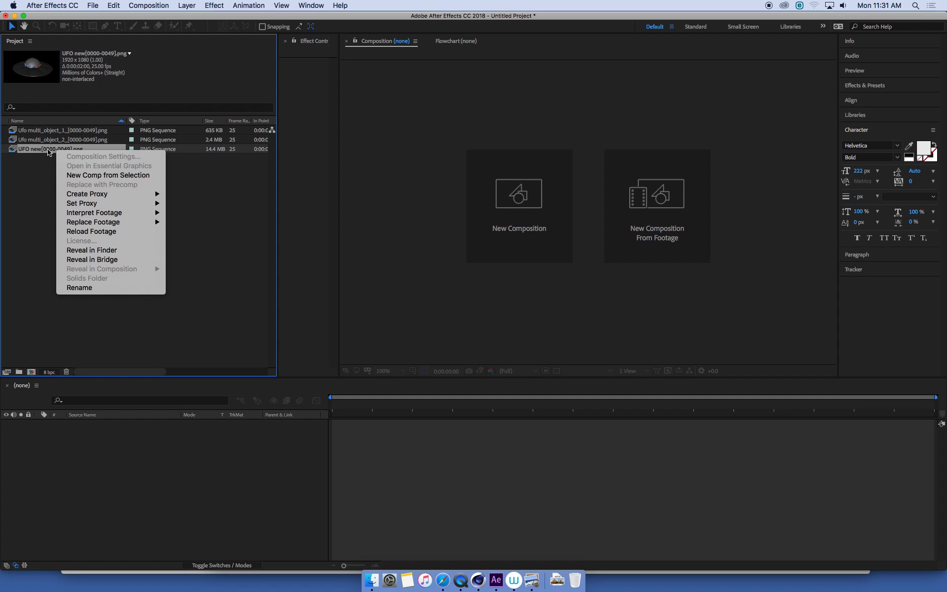
mouse_move(95, 213)
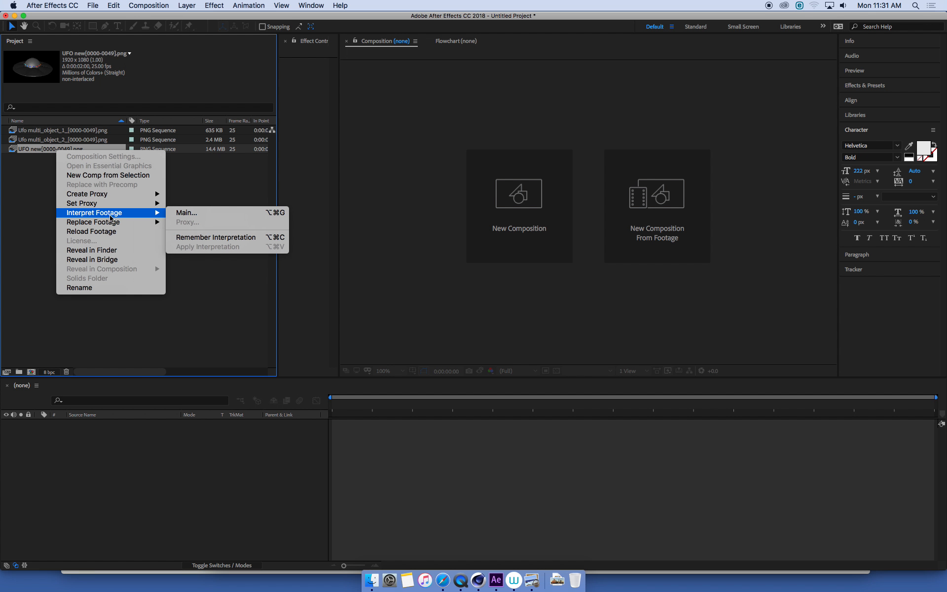
mouse_move(131, 218)
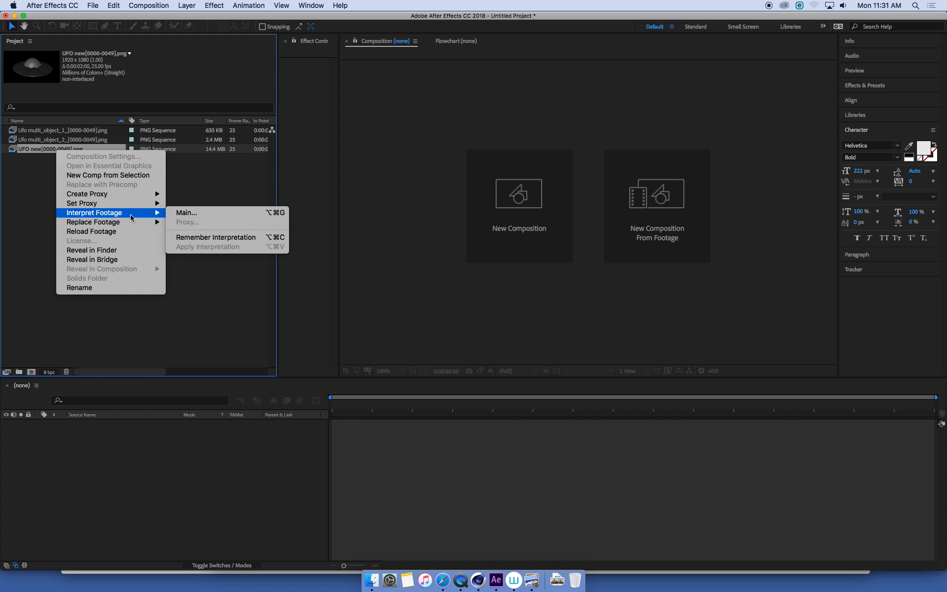
mouse_move(136, 217)
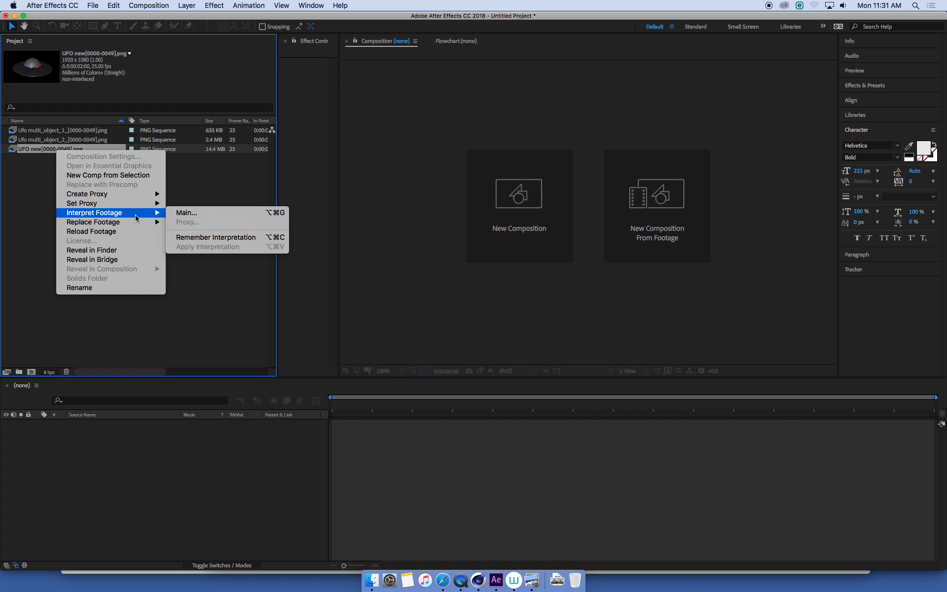
mouse_move(94, 222)
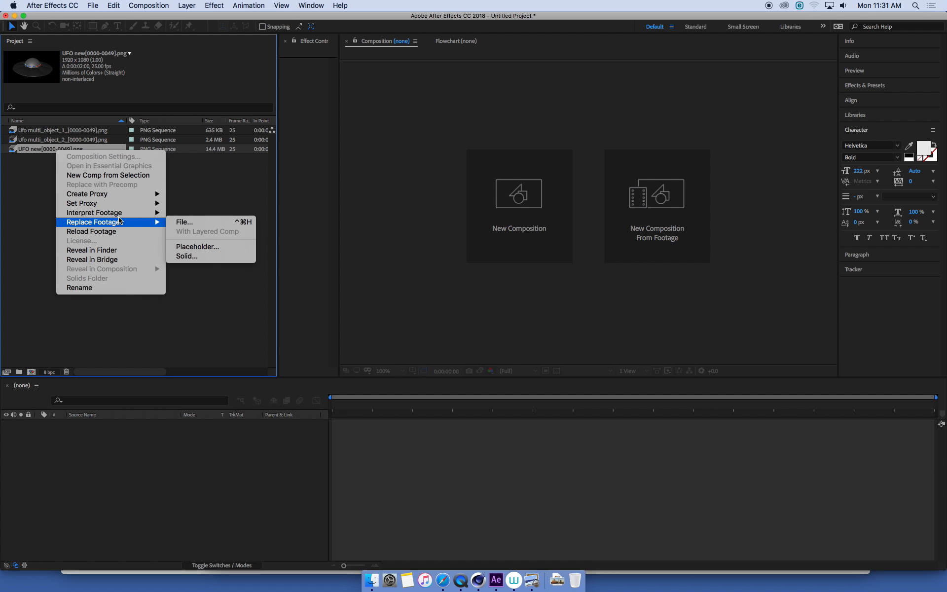
- Show the main Interpret Footage settings for 'UFO new', currently straight alpha, 25 fps, one loop
click(94, 212)
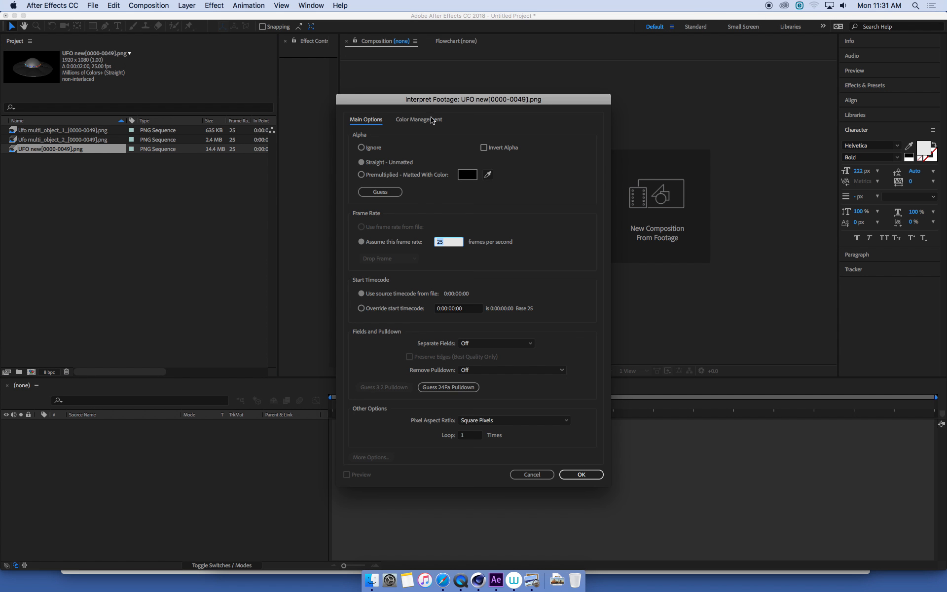
drag(473, 99, 450, 78)
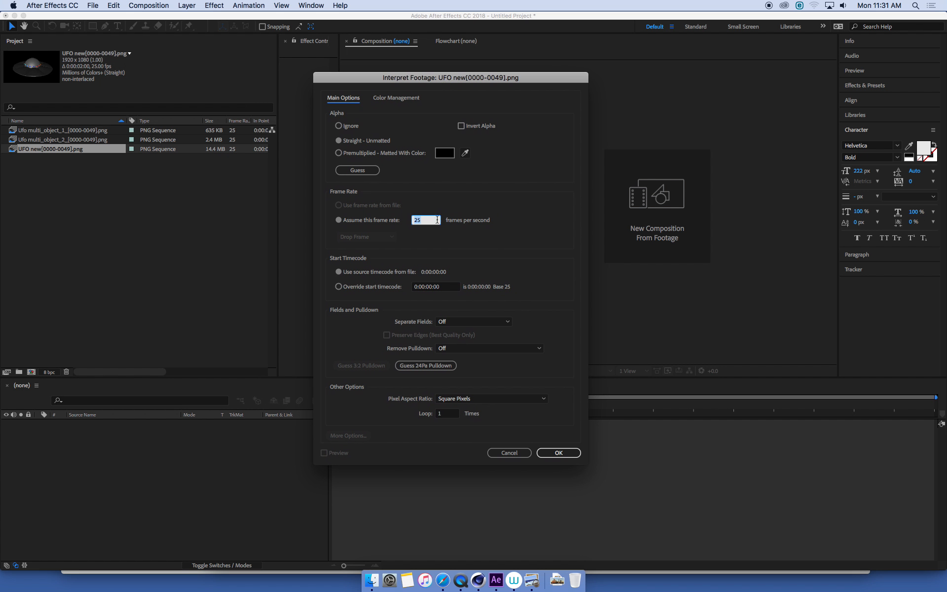
mouse_move(116, 242)
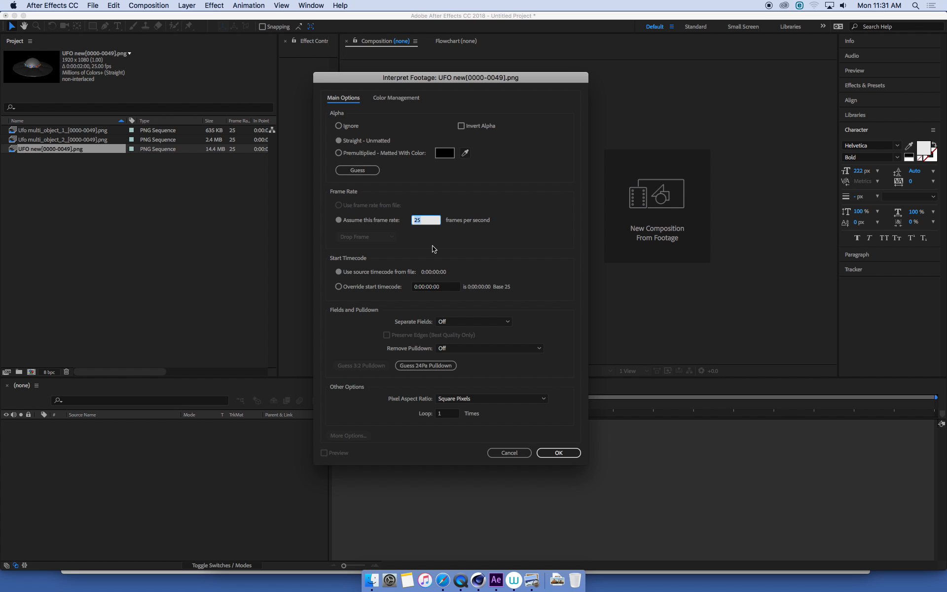
mouse_move(417, 195)
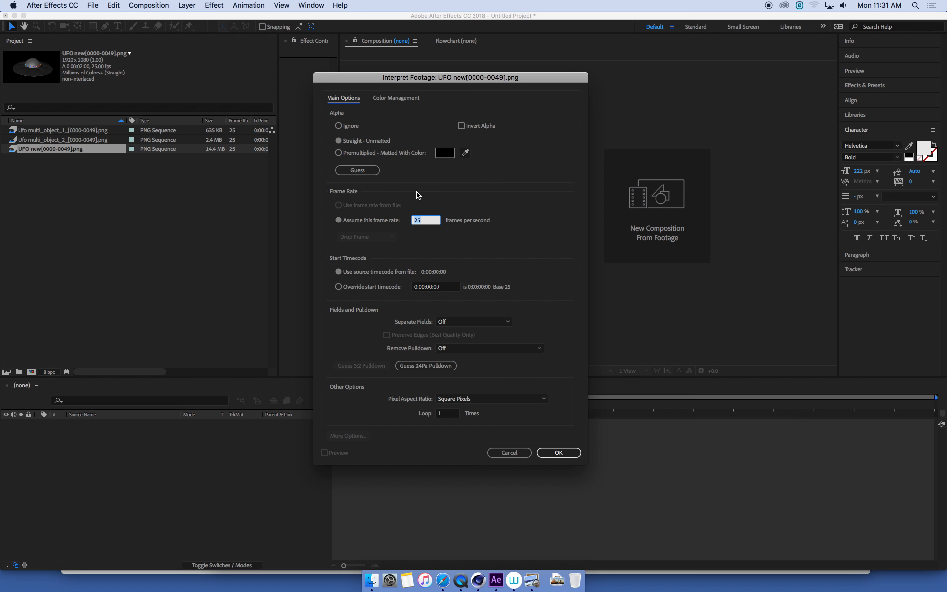
mouse_move(454, 95)
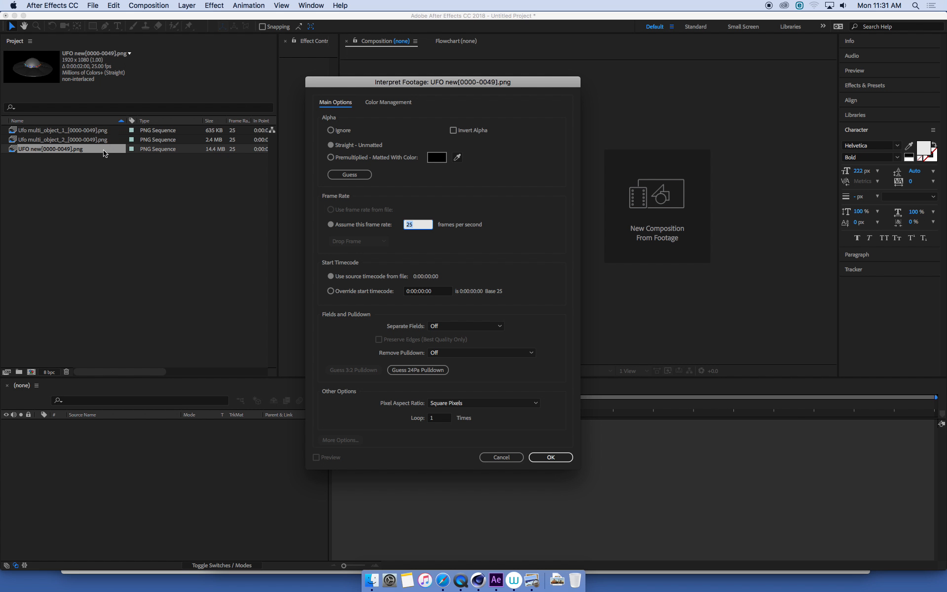
mouse_move(391, 412)
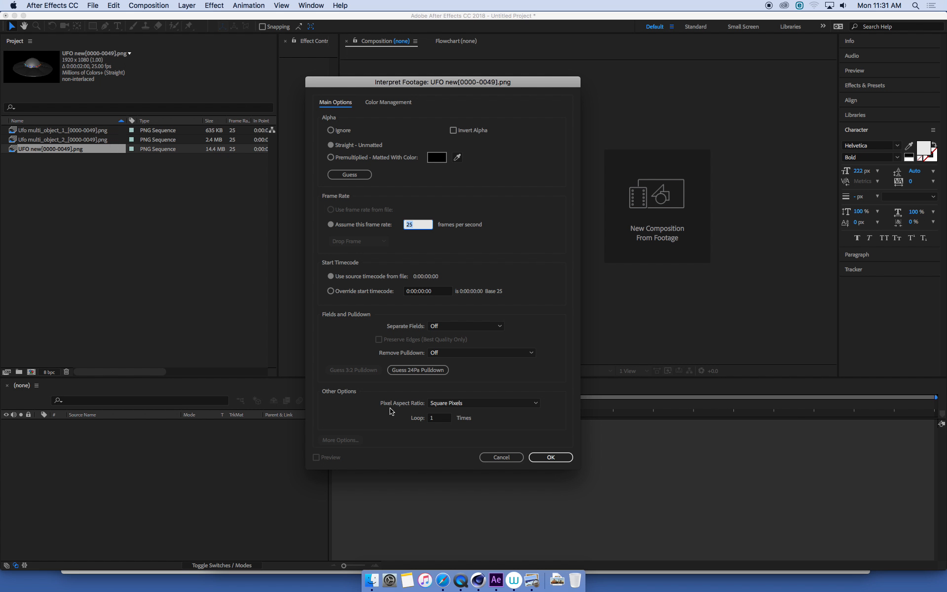
mouse_move(409, 412)
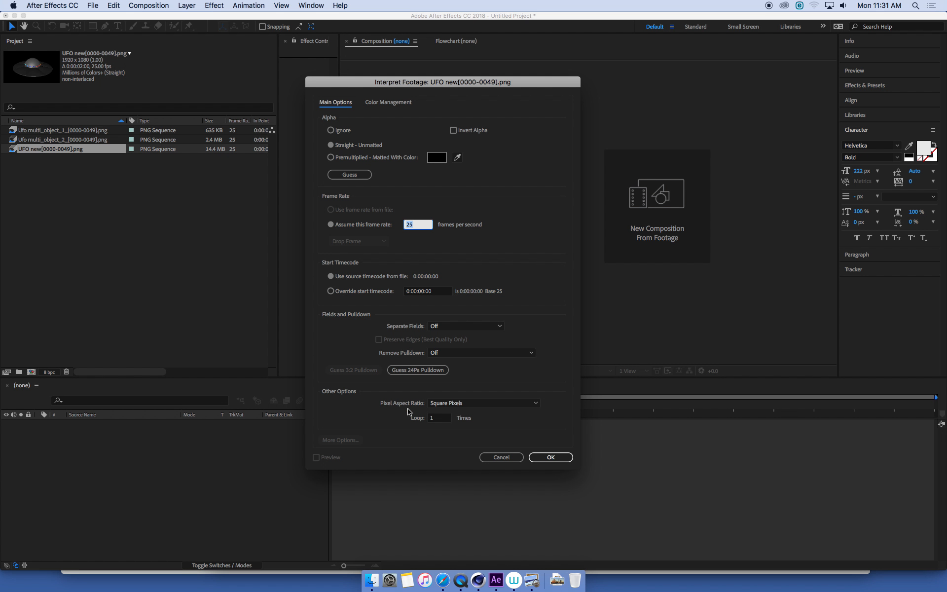
mouse_move(441, 426)
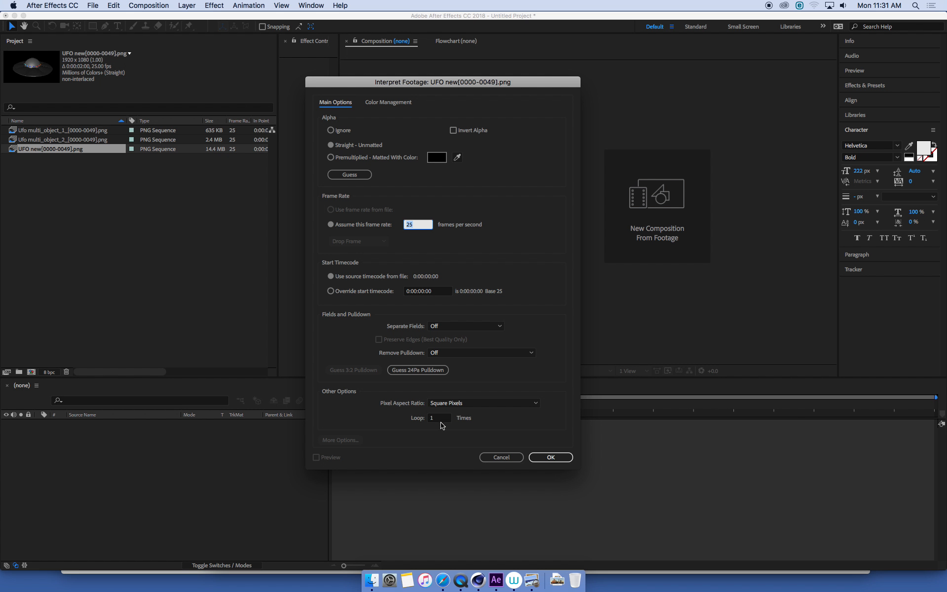
mouse_move(447, 427)
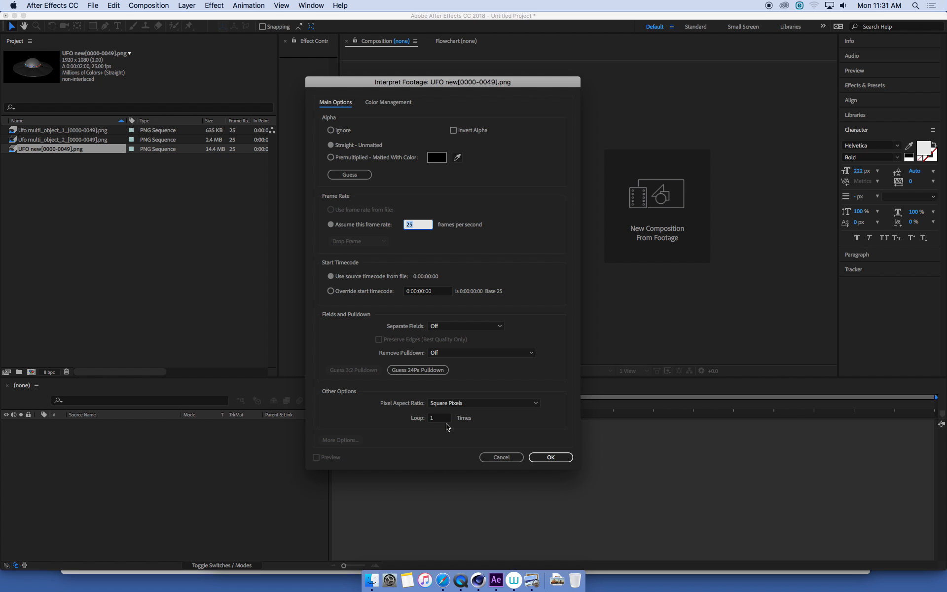
mouse_move(432, 433)
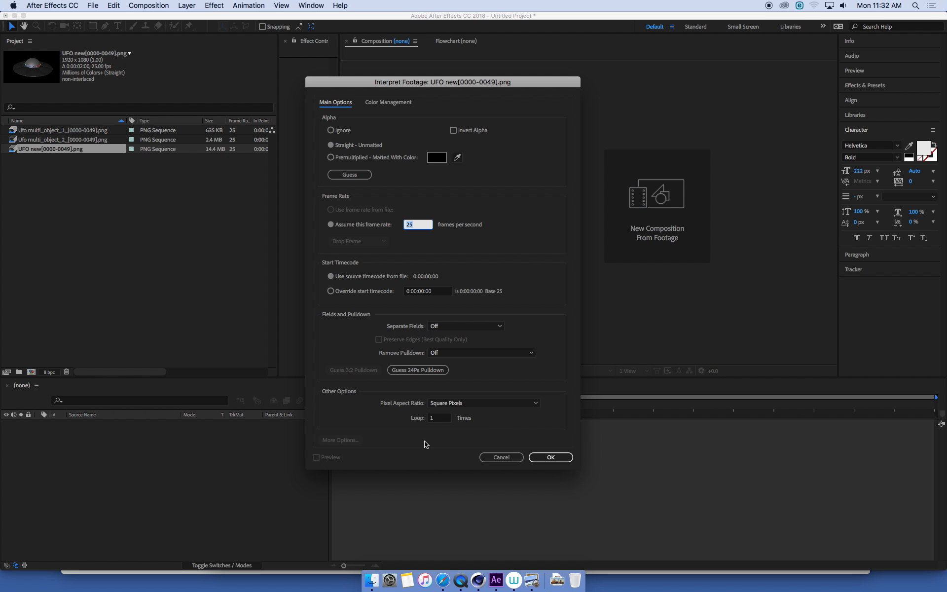
mouse_move(455, 407)
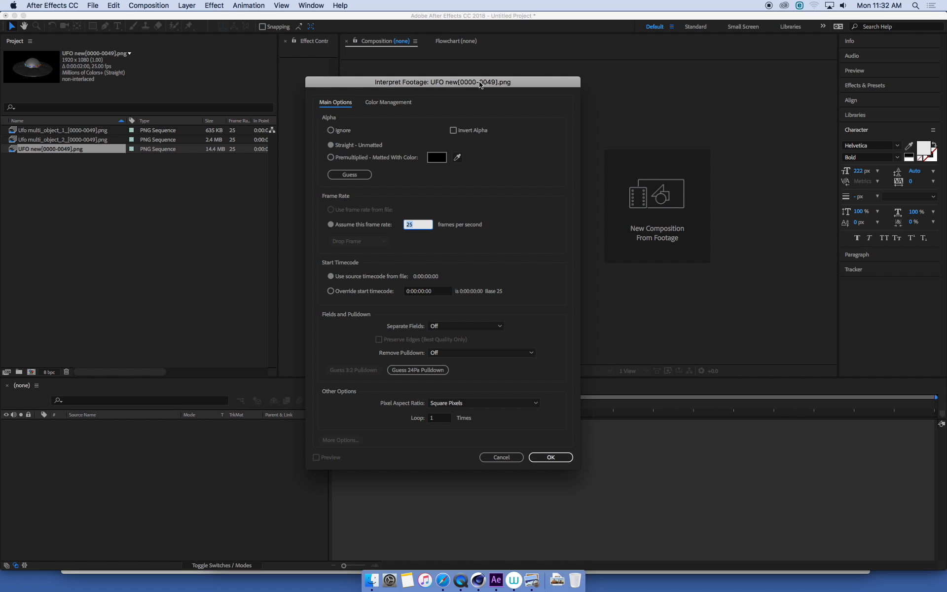
- Set the 'UFO new' sequence's loop count to 100
click(437, 418)
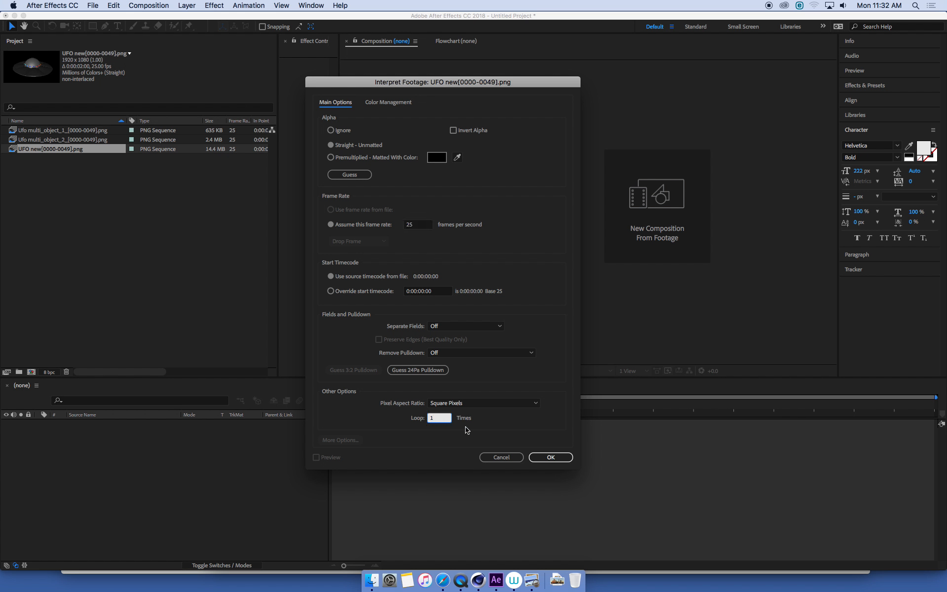
text(100)
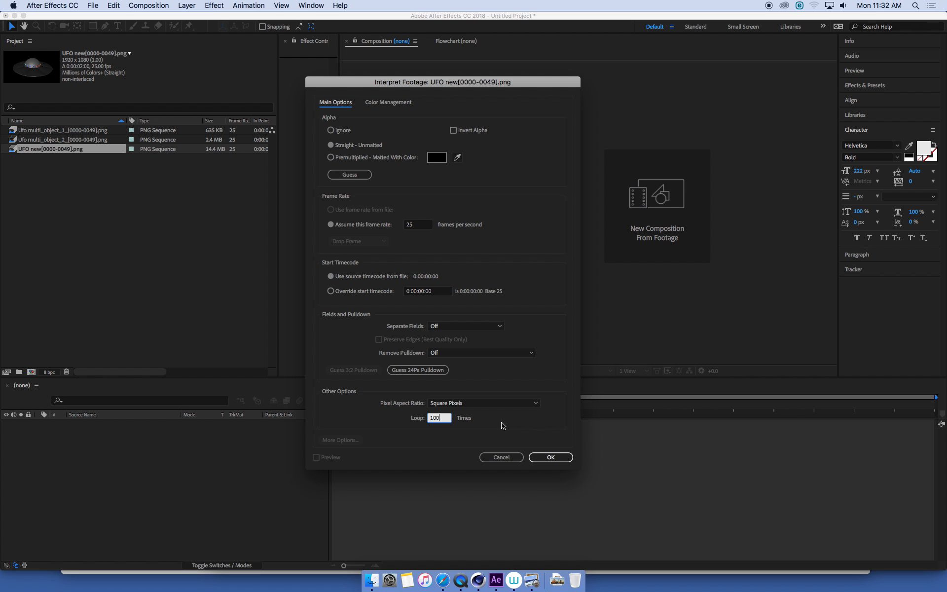
mouse_move(444, 430)
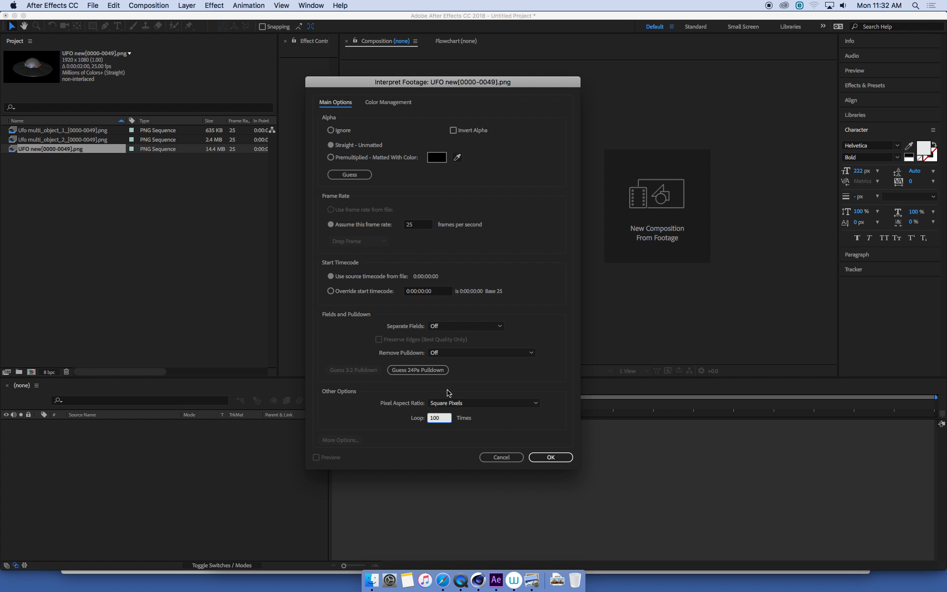
mouse_move(482, 284)
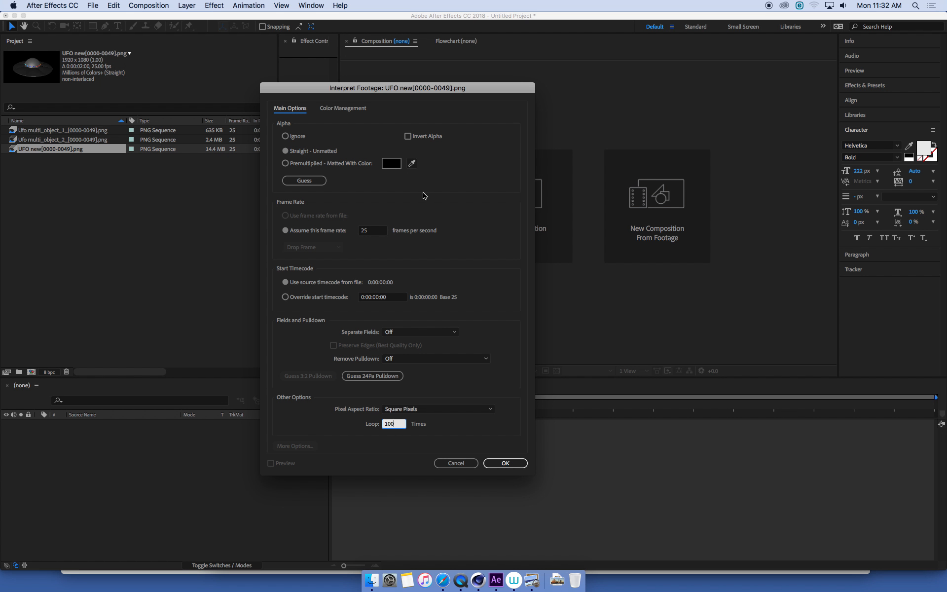
mouse_move(336, 150)
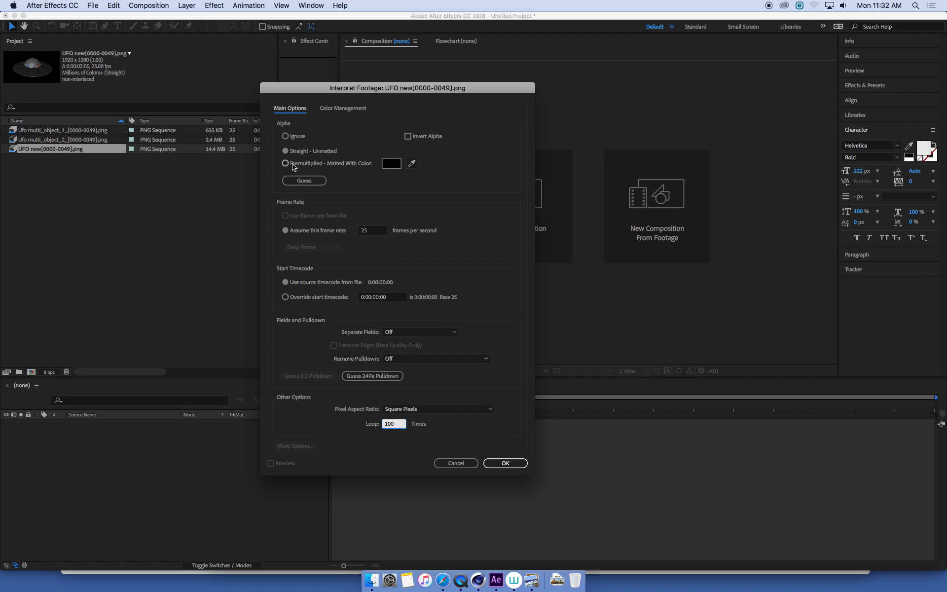
- Interpret 'UFO new' as Premultiplied - Matted With Color at 25 fps, Loop 100, and apply it
click(285, 163)
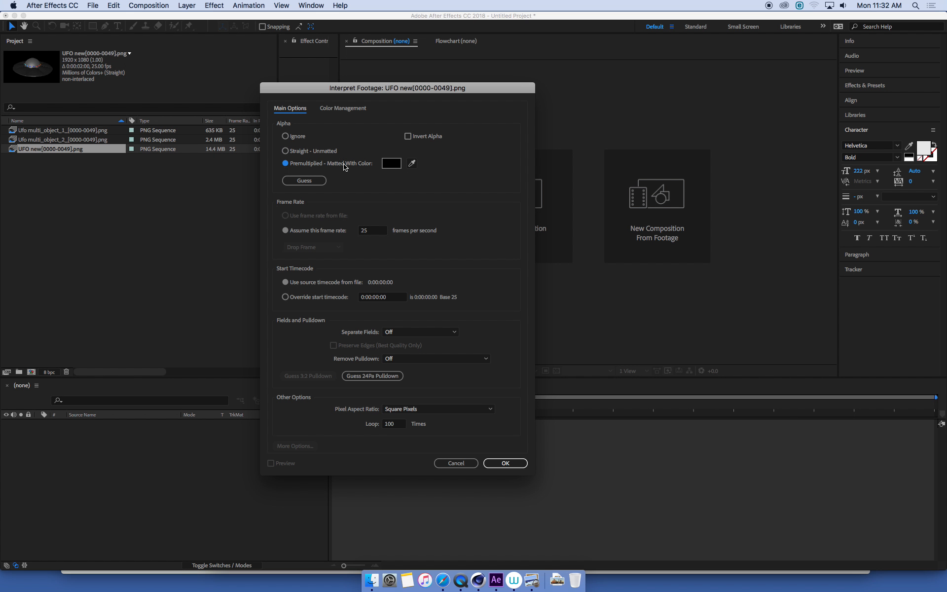
mouse_move(345, 167)
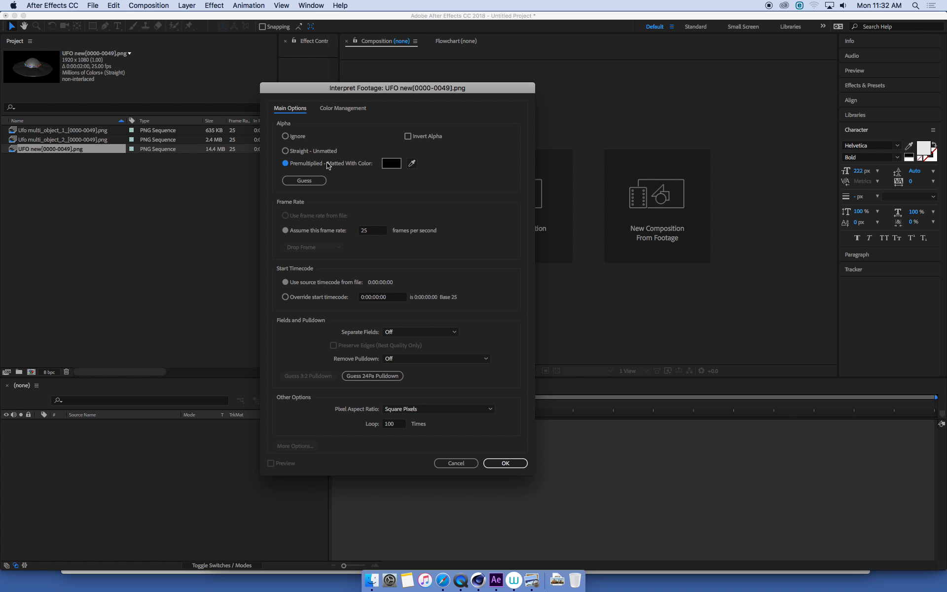
mouse_move(302, 169)
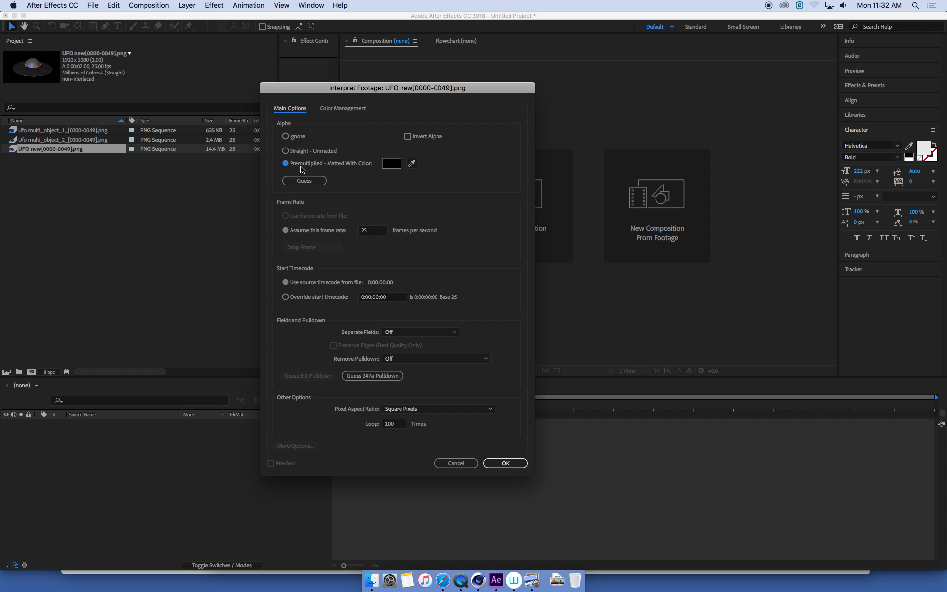
mouse_move(329, 165)
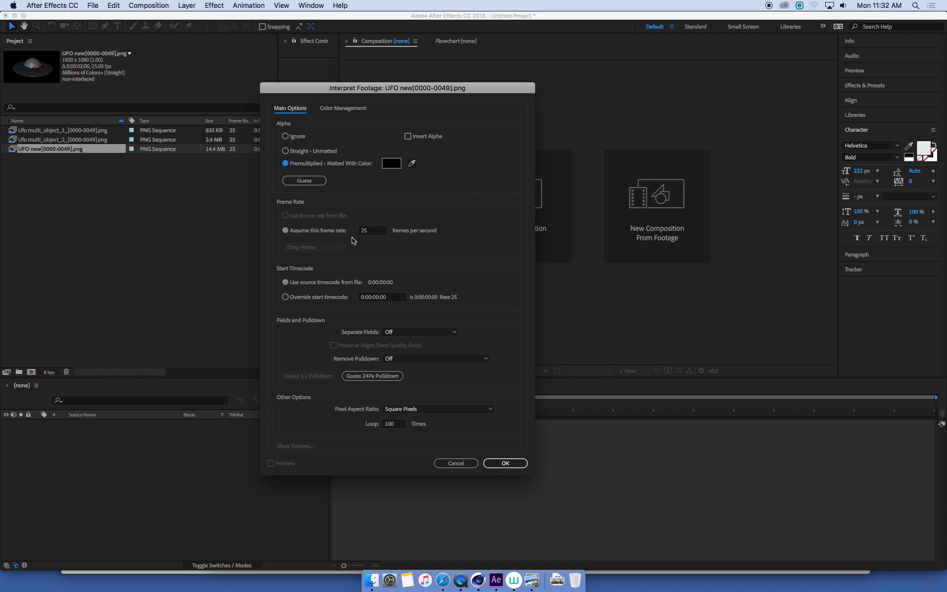
mouse_move(396, 433)
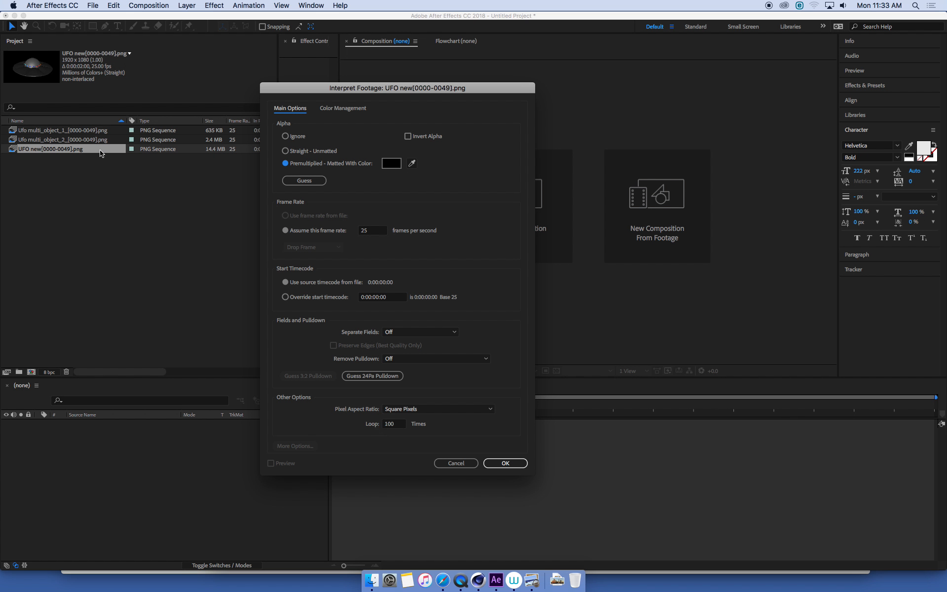
mouse_move(225, 158)
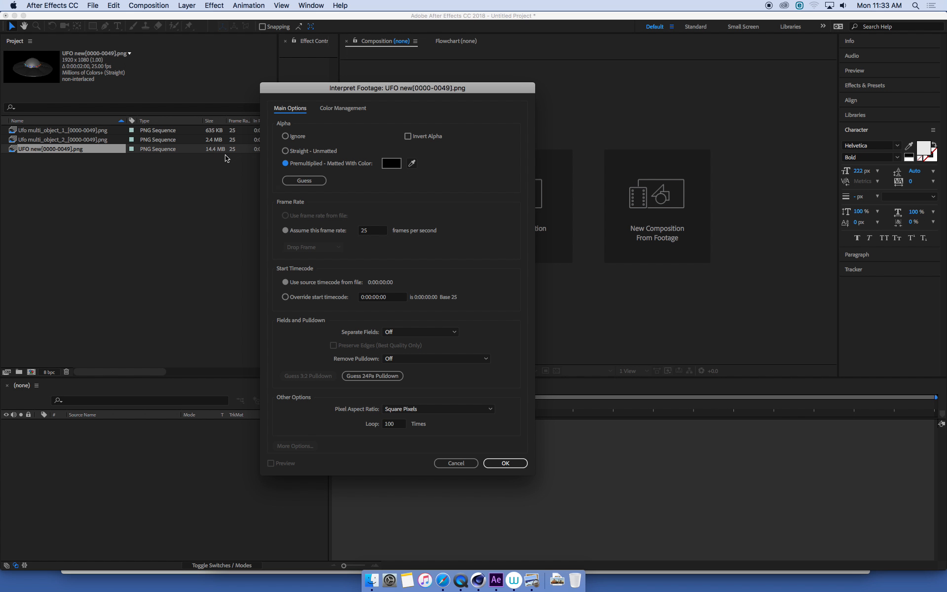
mouse_move(116, 188)
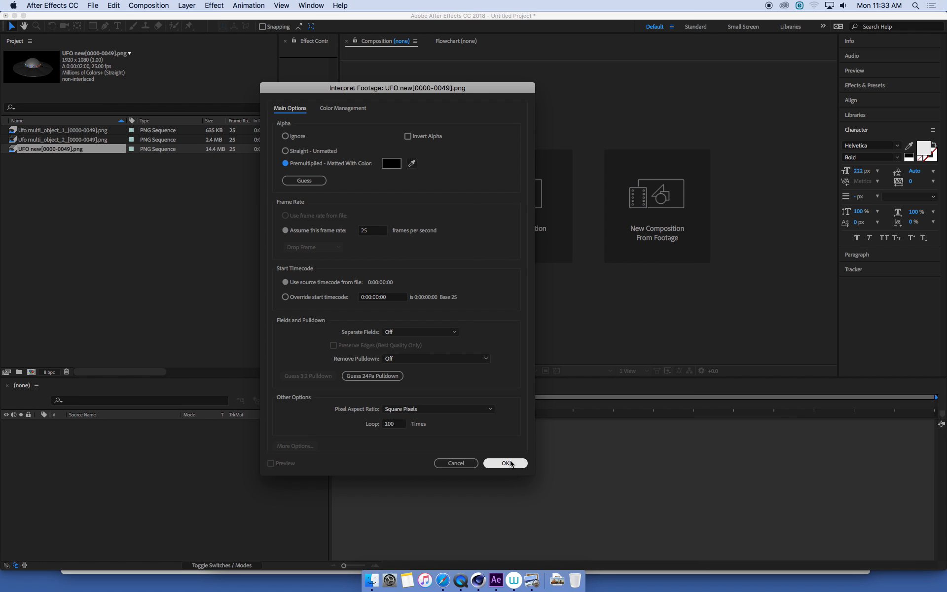
click(505, 464)
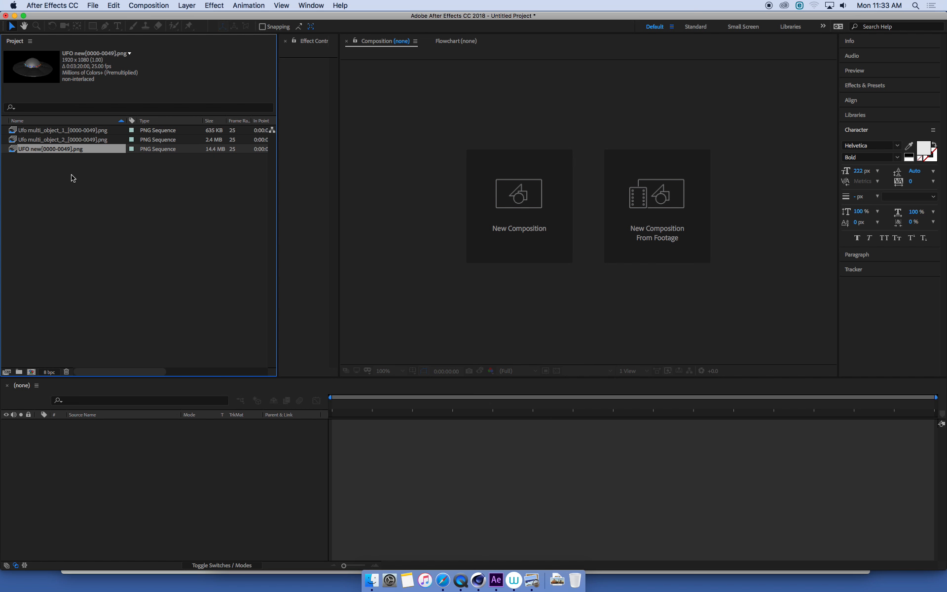
- Remember the 'UFO new' interpretation for reuse on other footage
right_click(51, 149)
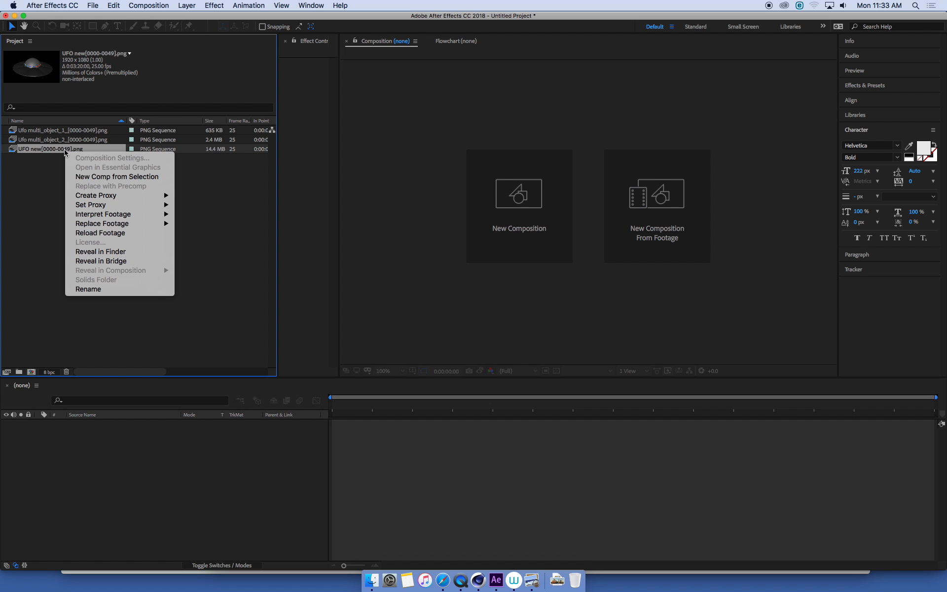
mouse_move(103, 214)
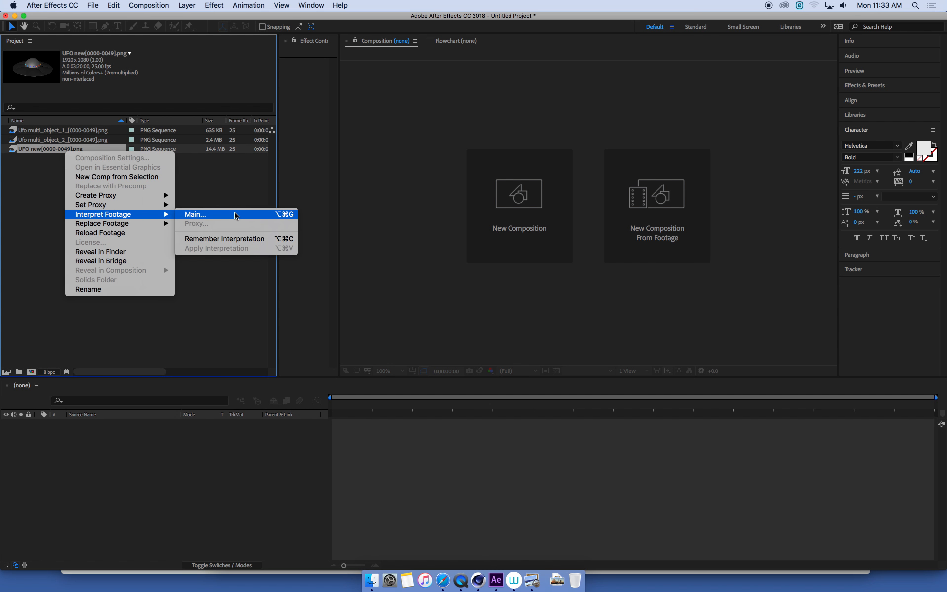
mouse_move(226, 243)
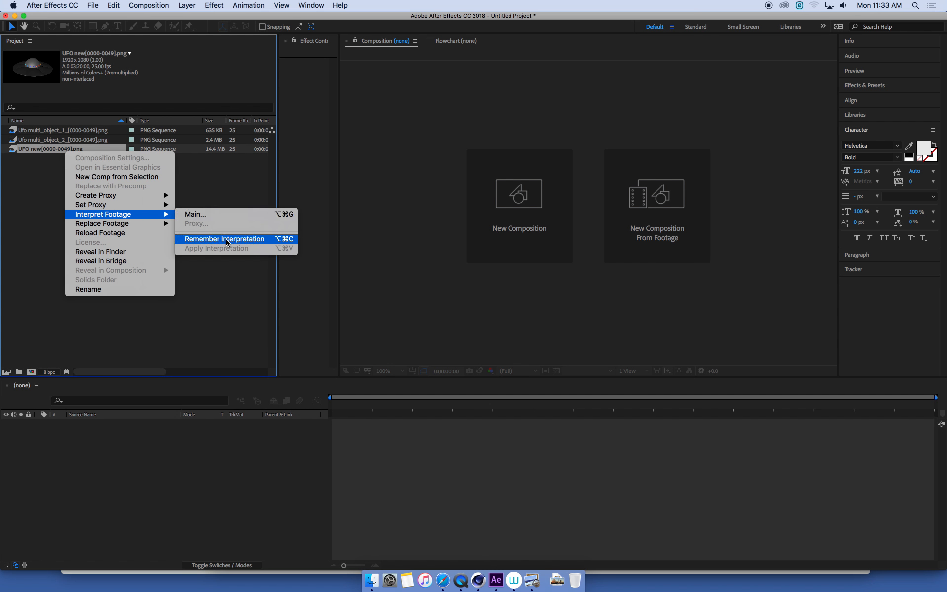
click(224, 239)
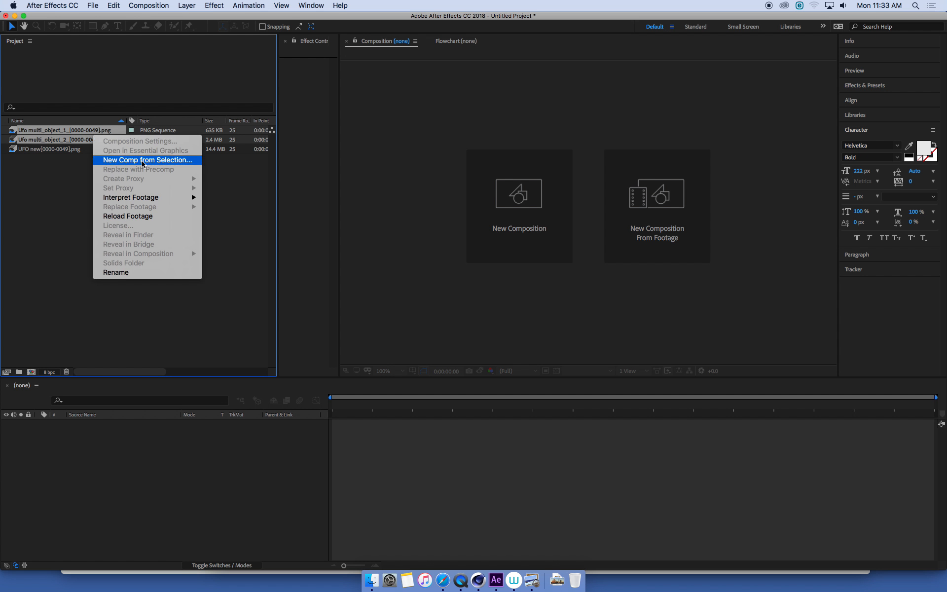
mouse_move(131, 197)
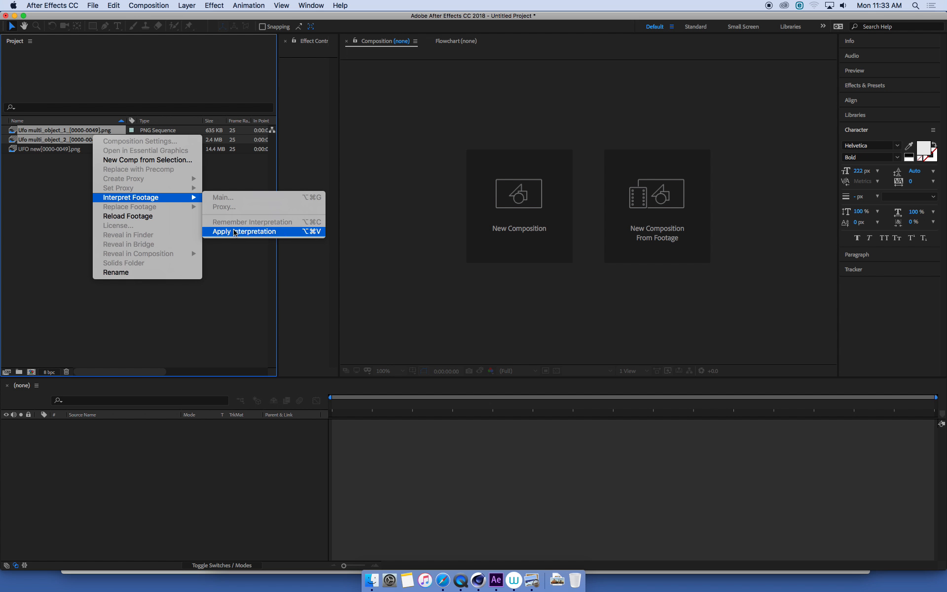
mouse_move(282, 233)
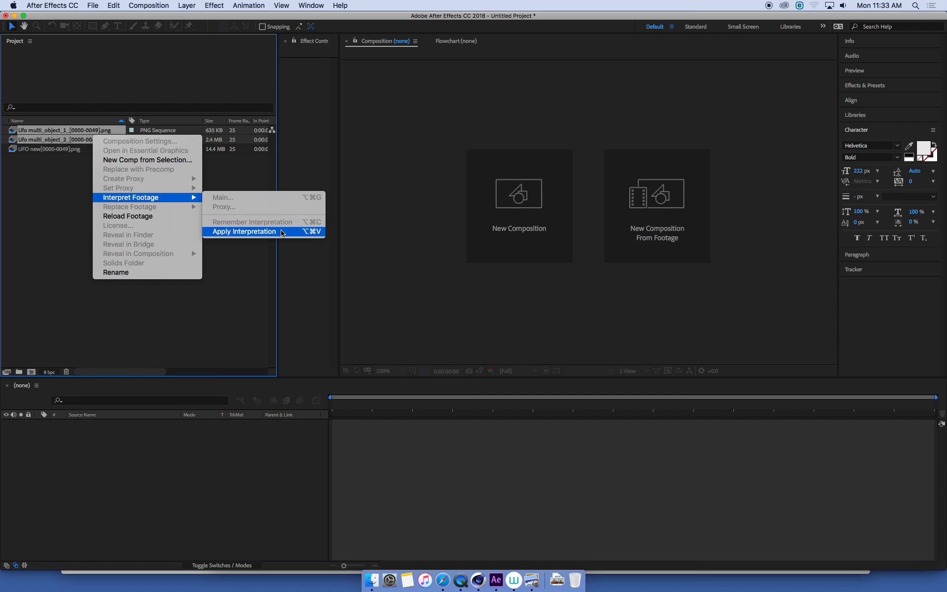
- Apply the remembered interpretation to both 'Ufo multi_object' sequences
click(245, 231)
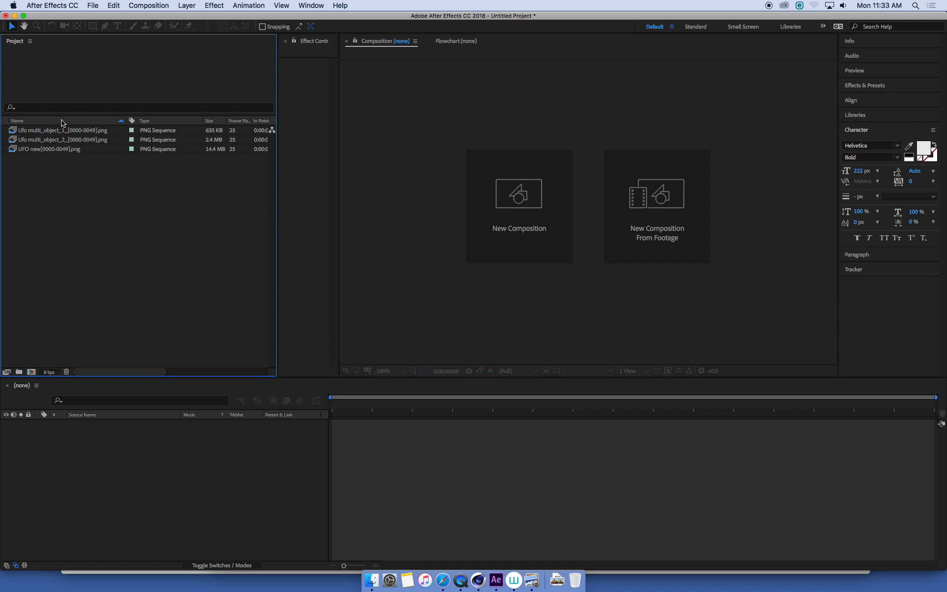
mouse_move(59, 326)
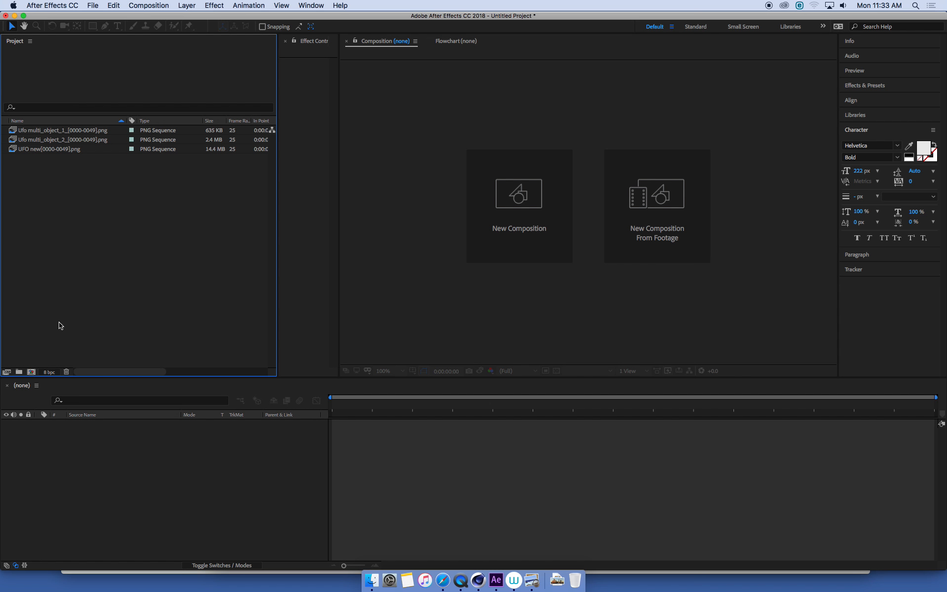
click(60, 140)
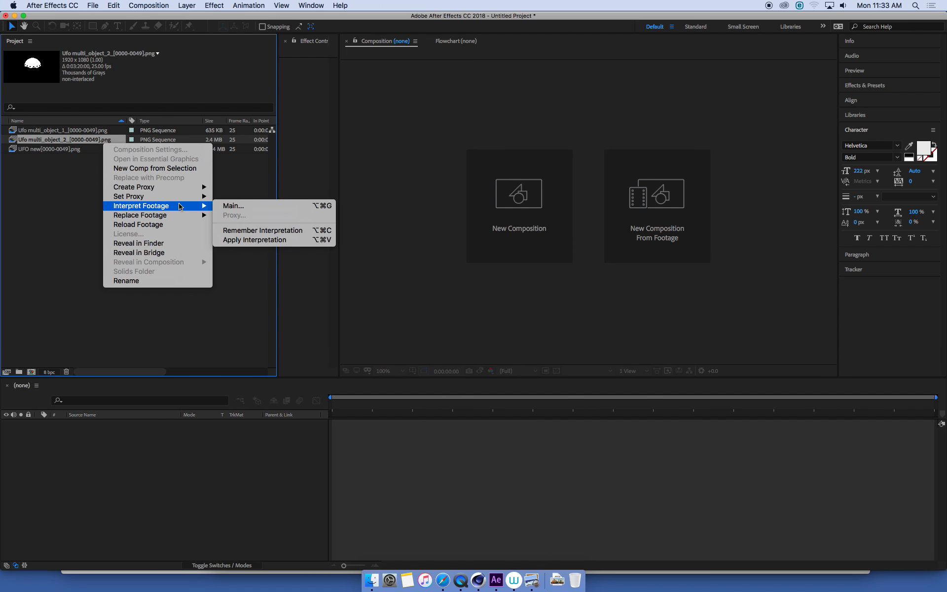
click(233, 206)
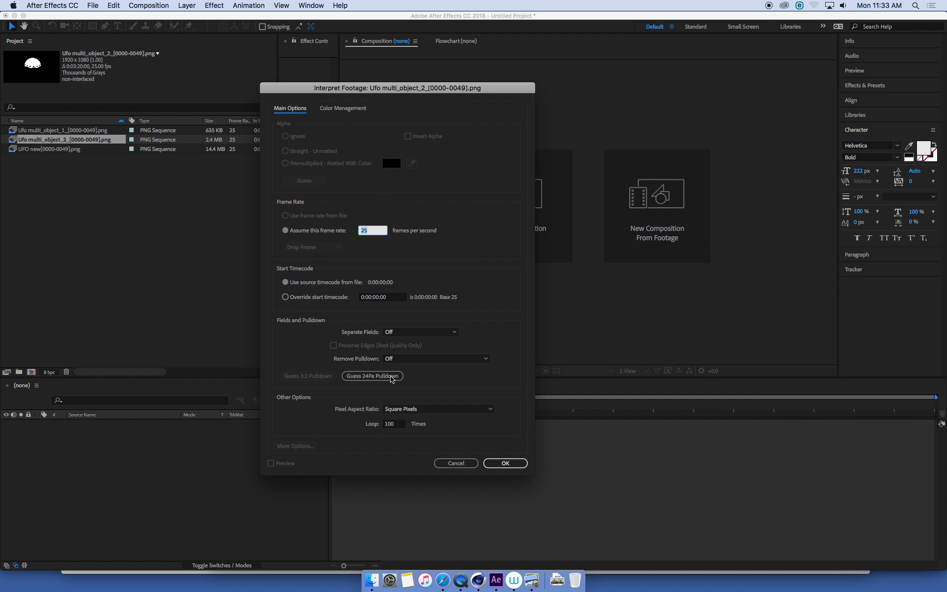
click(504, 463)
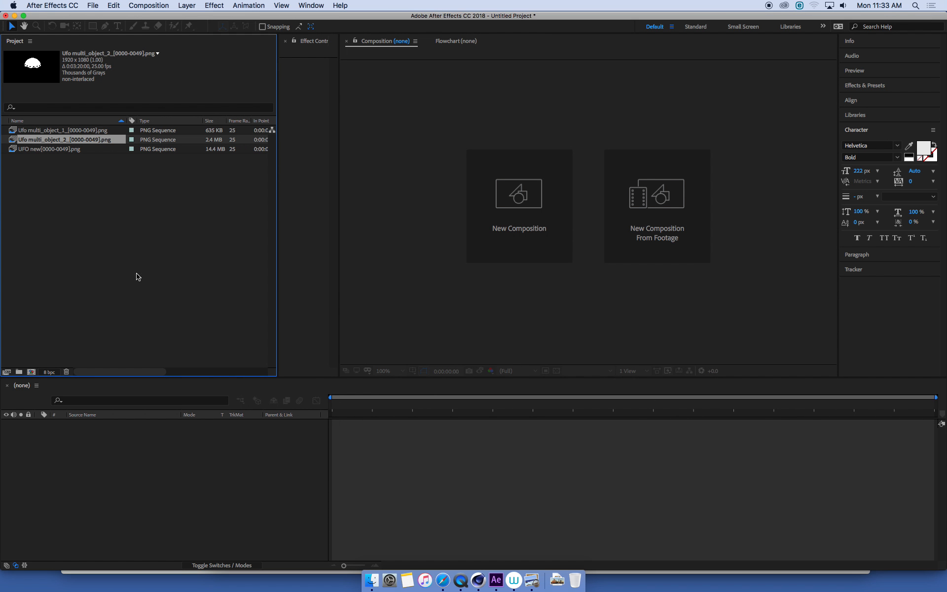
click(60, 130)
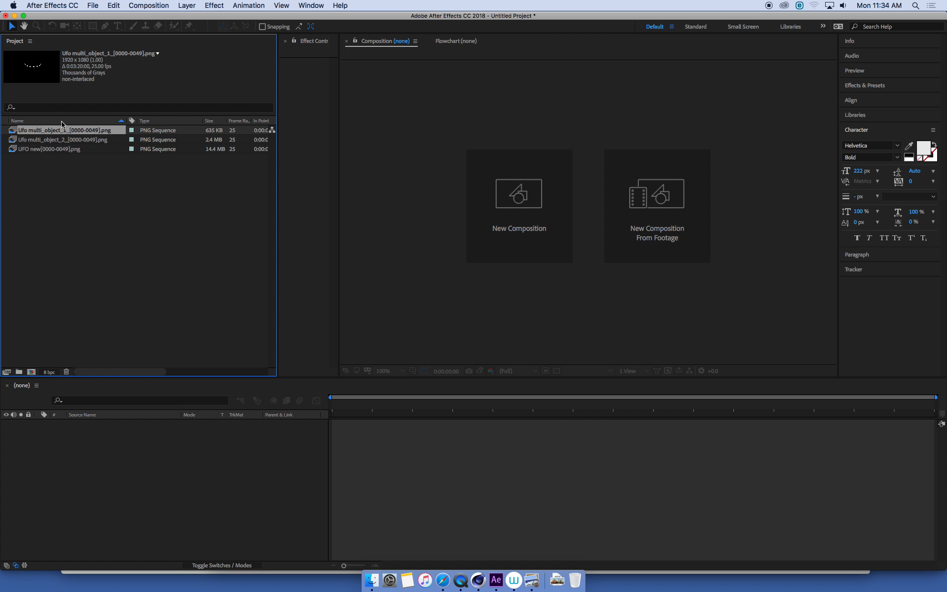
right_click(68, 130)
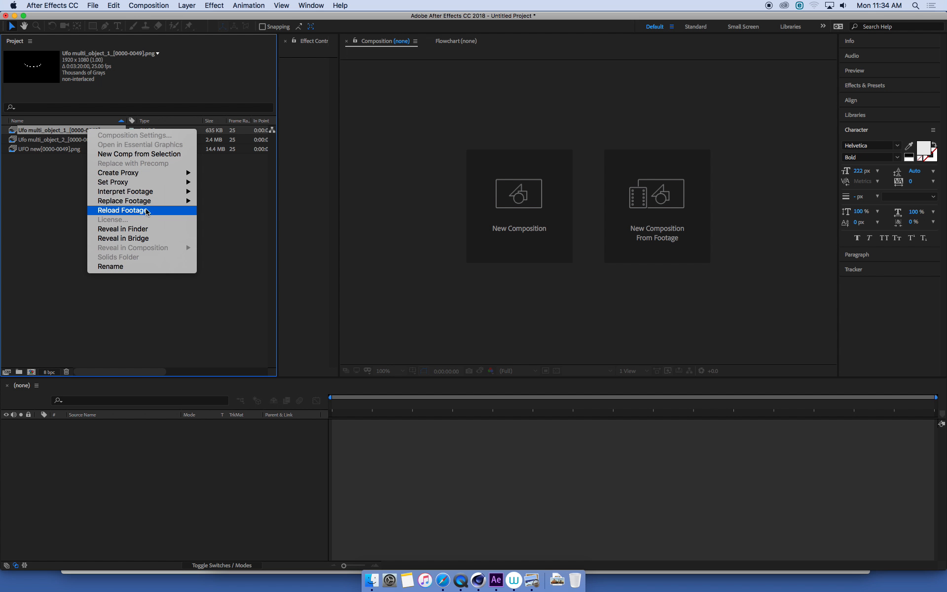
click(121, 210)
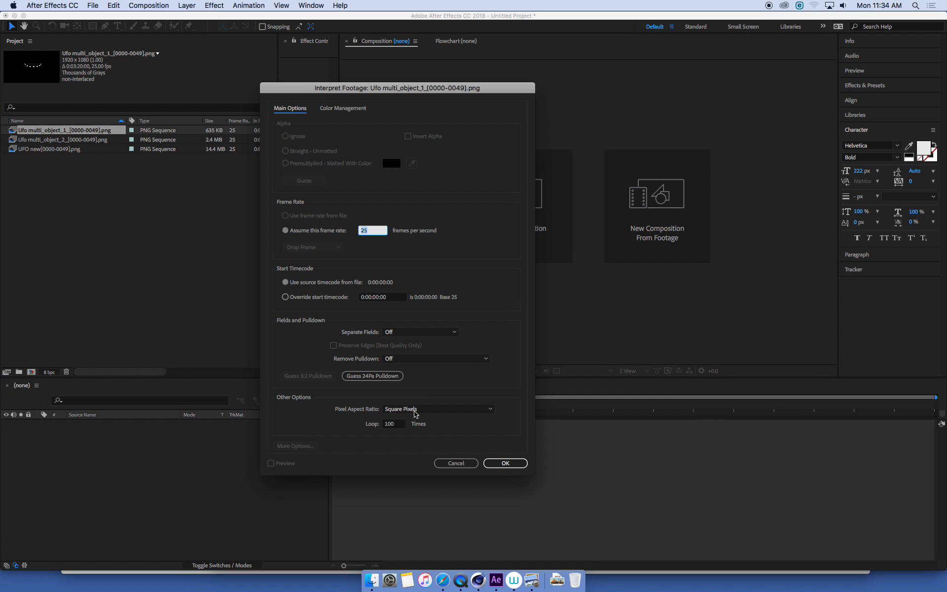
click(504, 463)
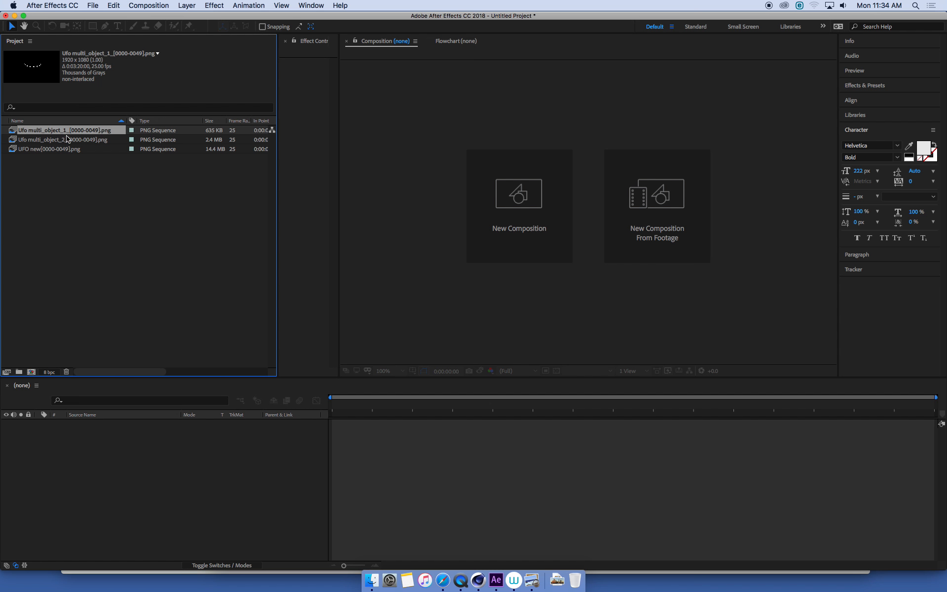
right_click(51, 154)
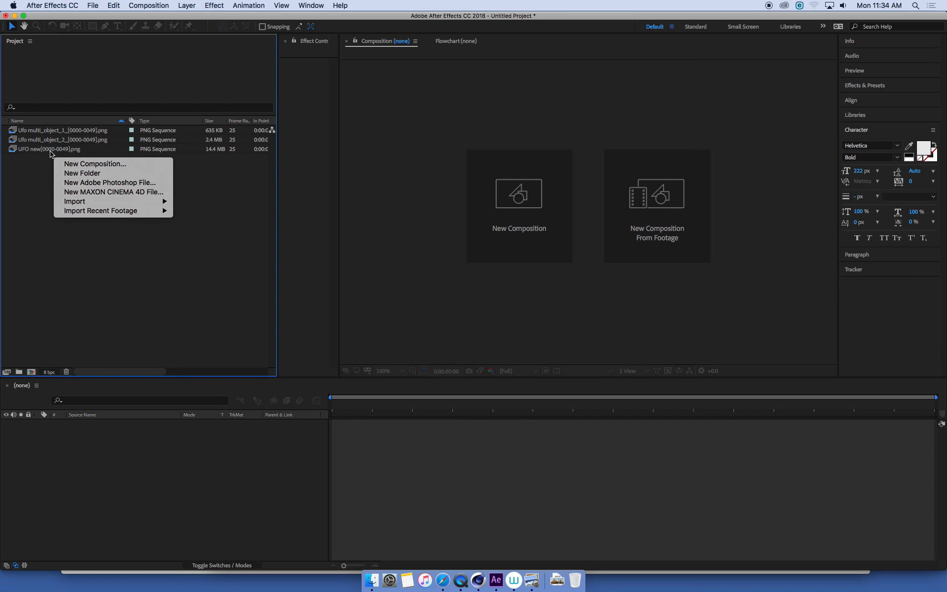